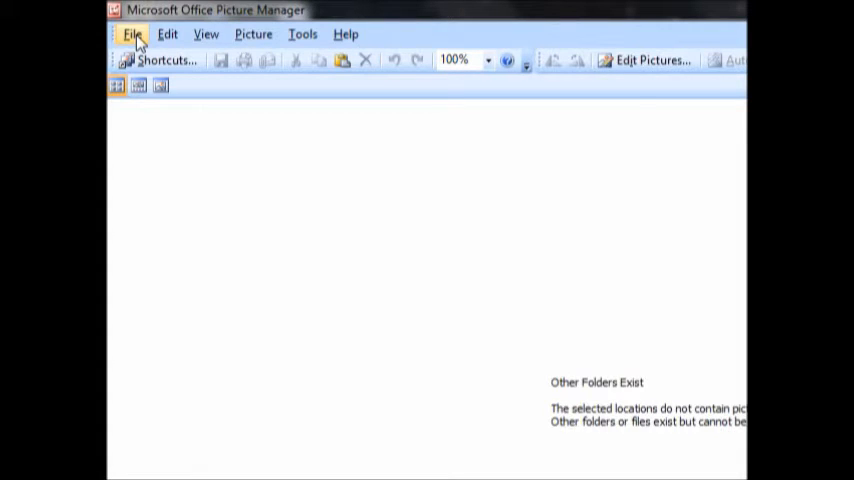
- Add a picture shortcut to the Desktop\wallpapers folder
click(131, 34)
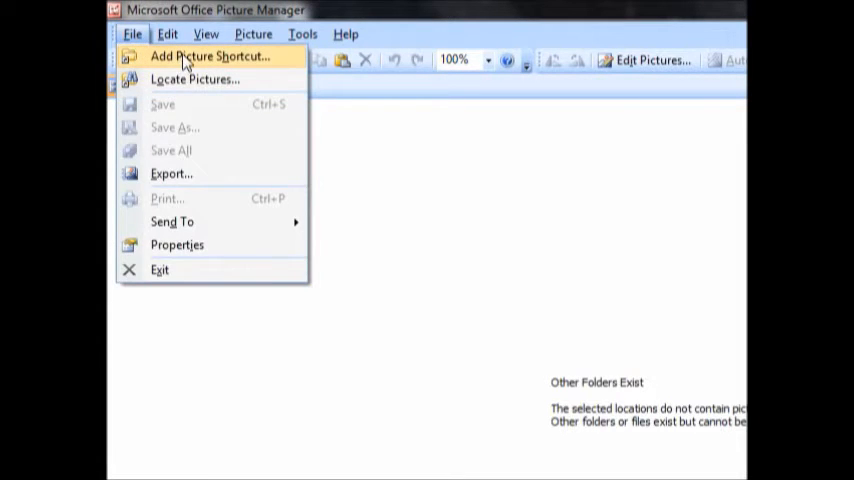
click(209, 56)
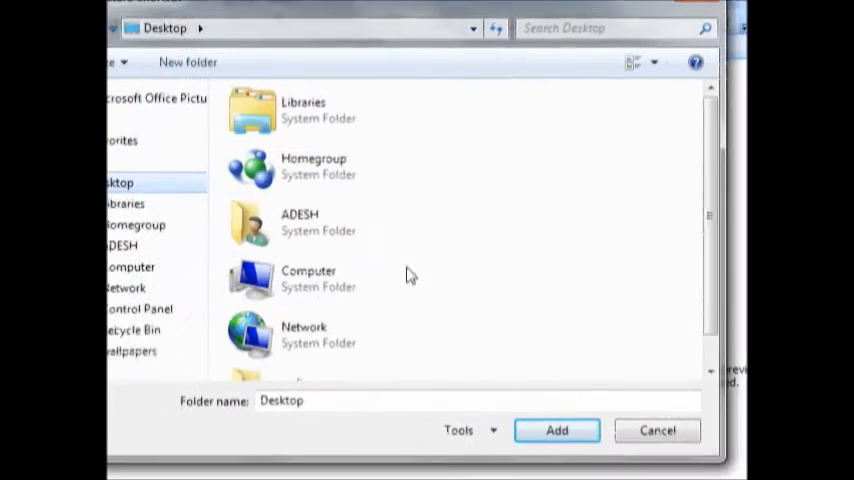
click(308, 275)
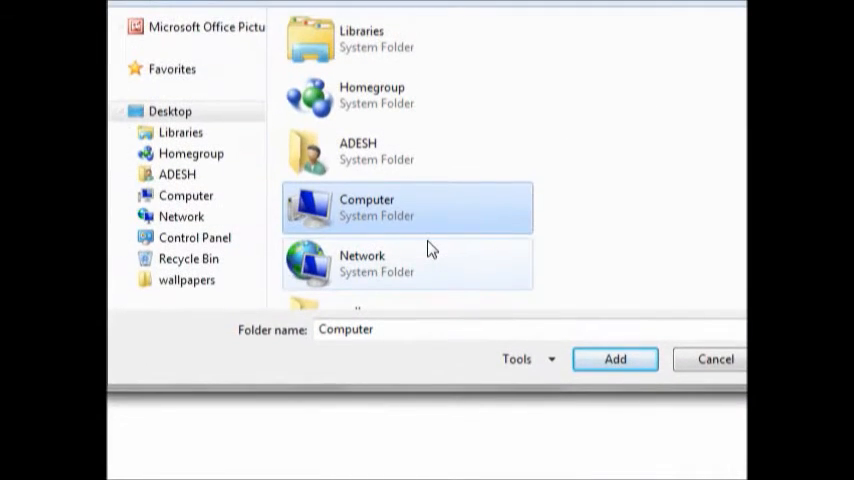
click(186, 280)
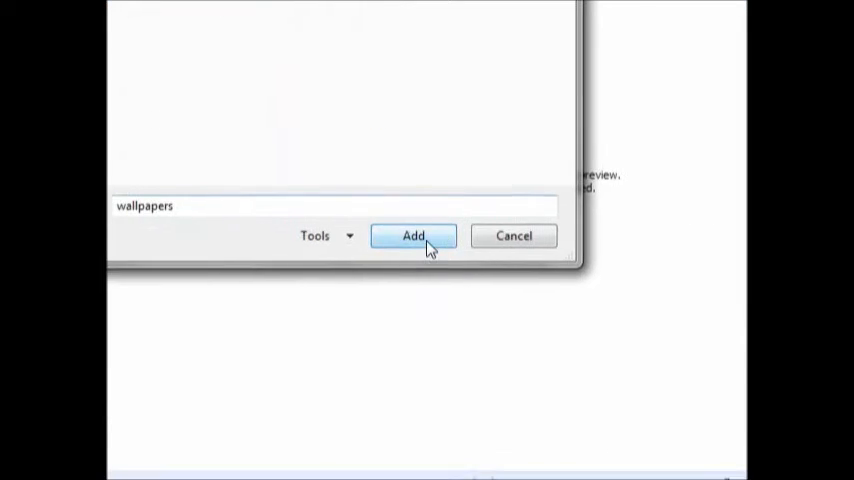
click(413, 235)
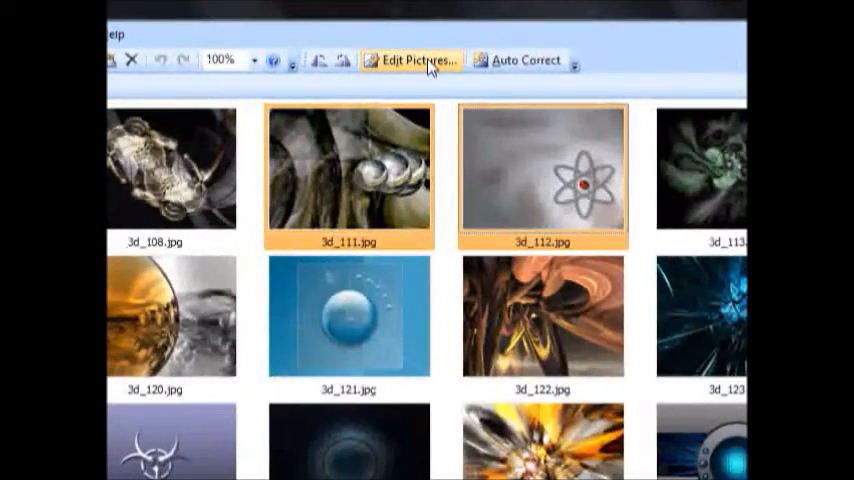
- Open Edit Pictures and its Compress Pictures settings for the three selected wallpapers
click(413, 60)
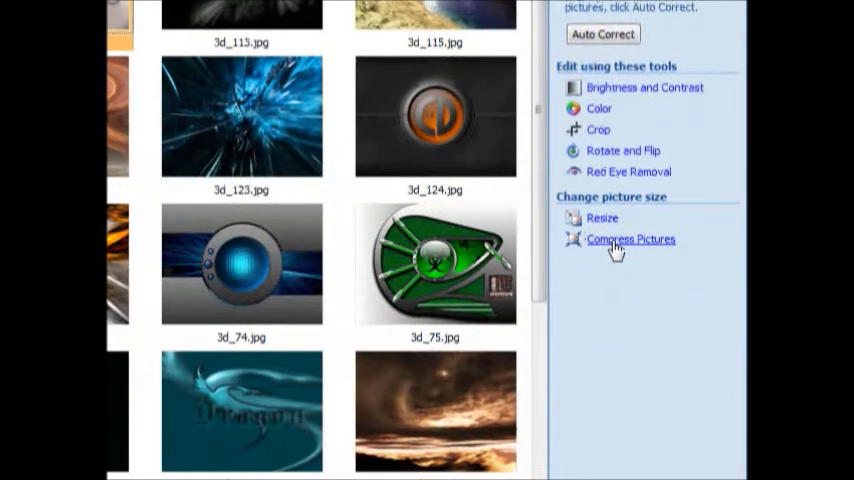
click(631, 239)
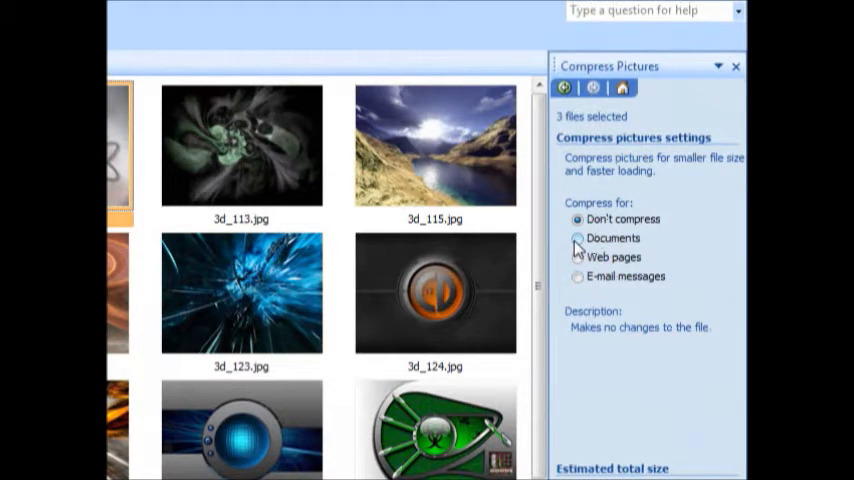
- Choose Web pages compression instead of Documents and apply it
click(578, 238)
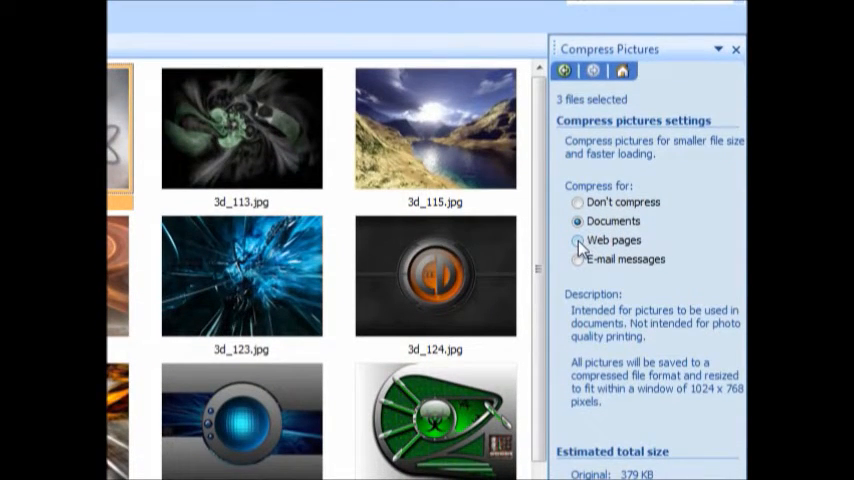
click(578, 240)
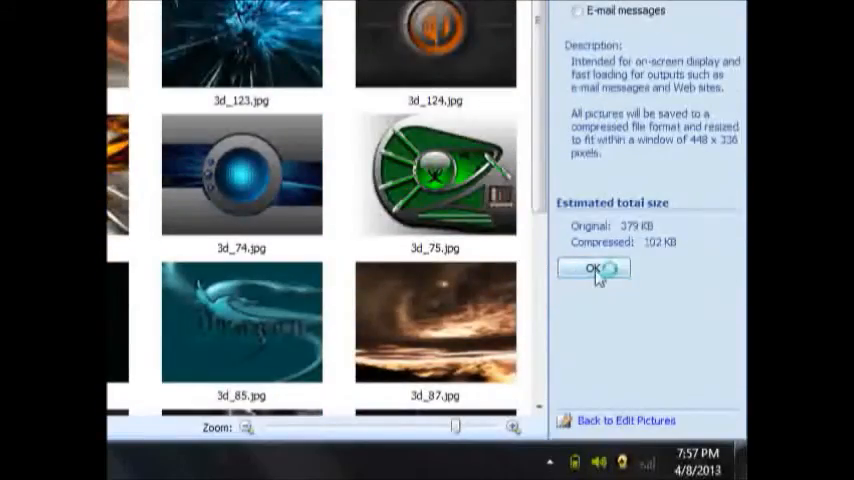
click(592, 268)
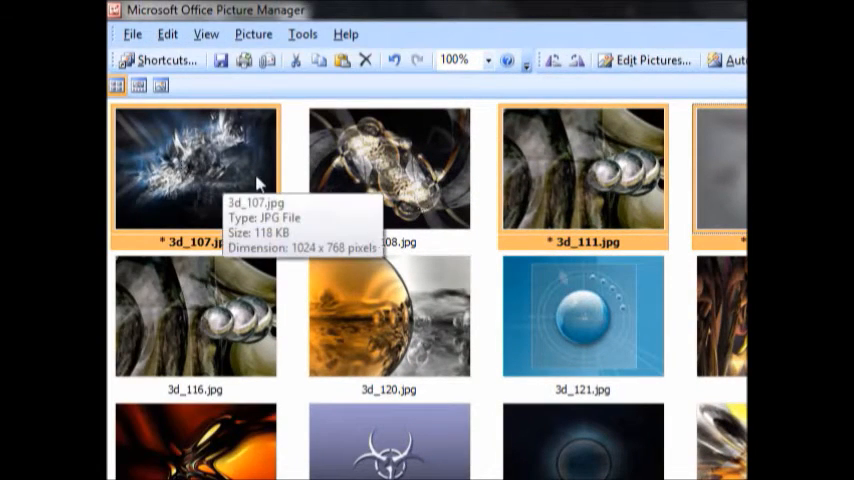
mouse_move(193, 235)
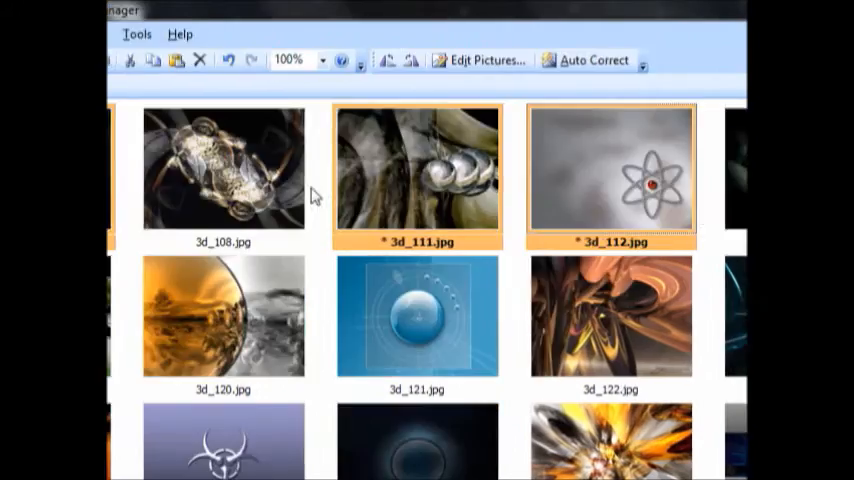
- Choose File > Export for the three selected wallpapers
click(131, 33)
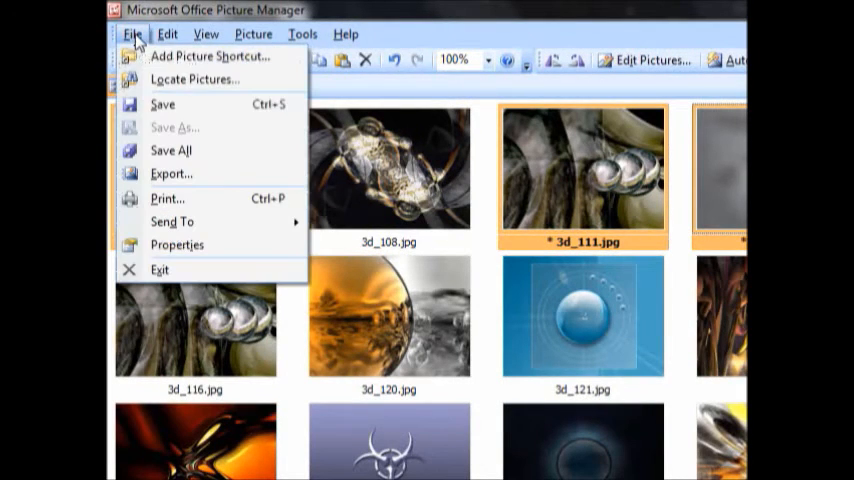
mouse_move(170, 173)
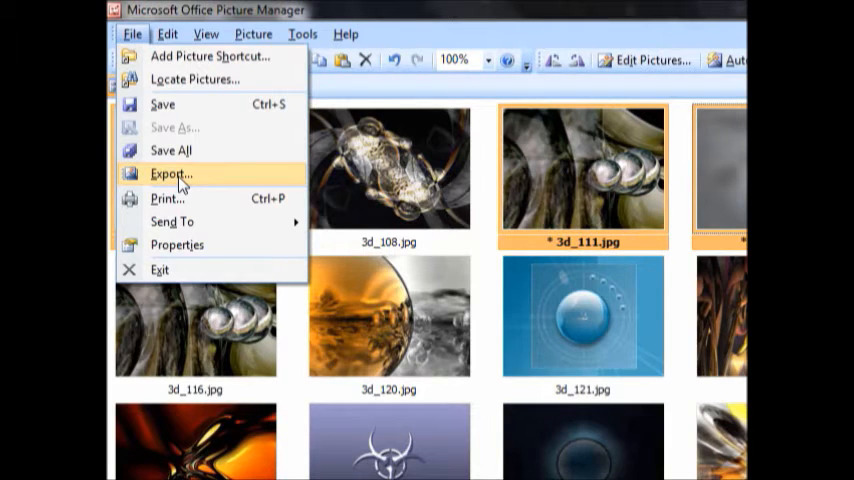
click(170, 173)
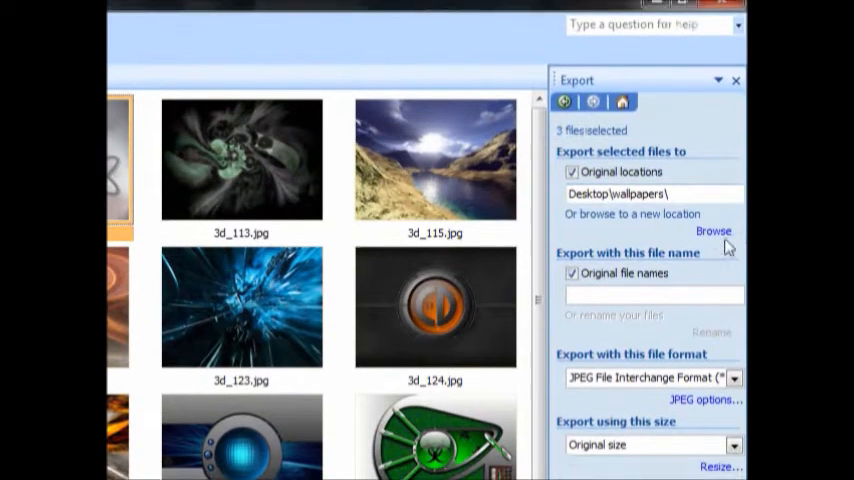
- Create a 'ram' folder inside Desktop\wallpapers and set it as the export location
click(714, 231)
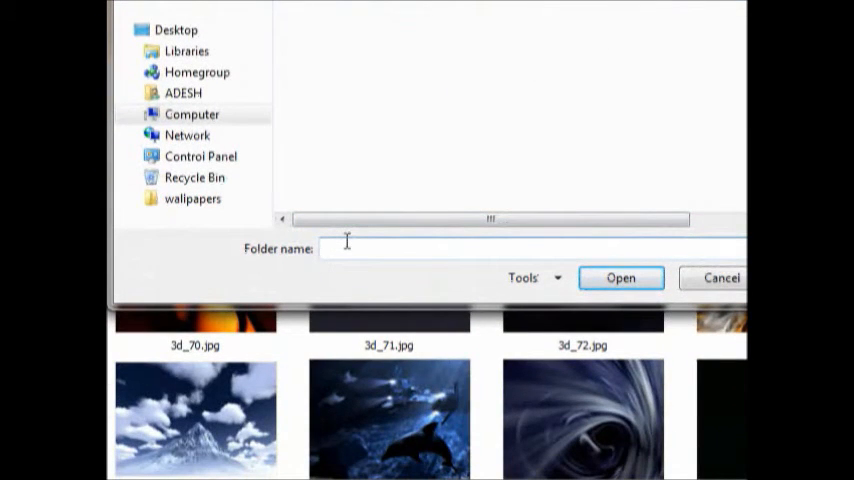
text(ram)
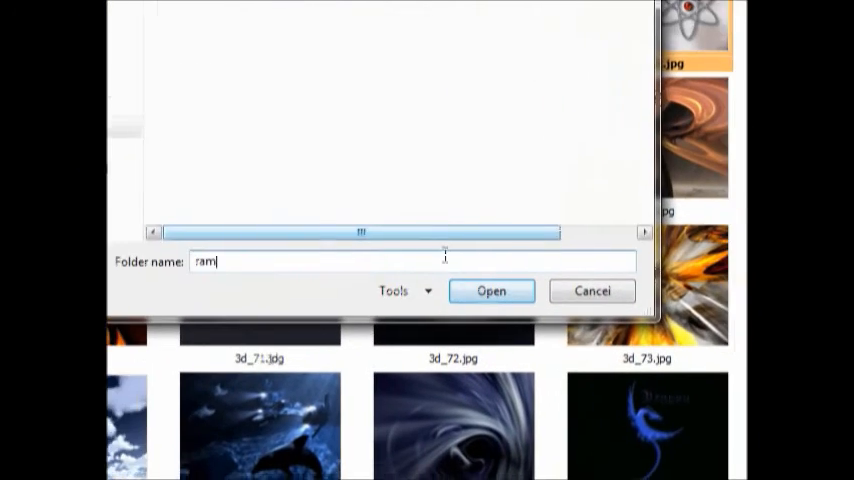
click(491, 290)
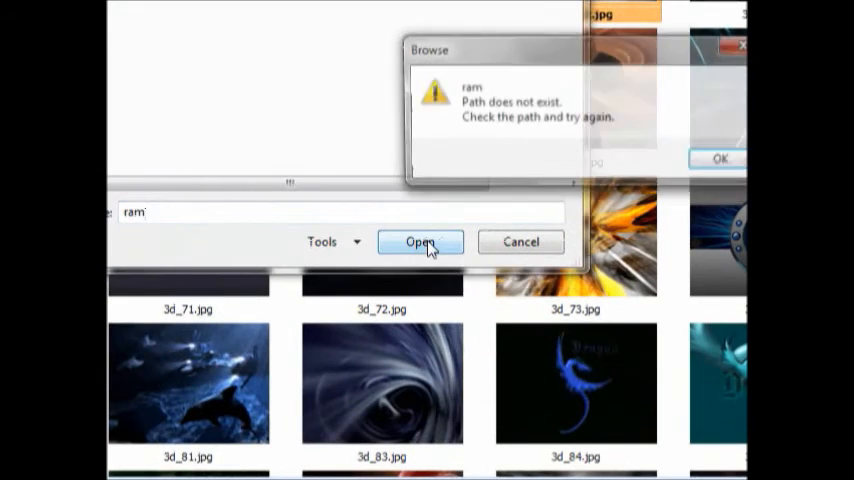
click(719, 158)
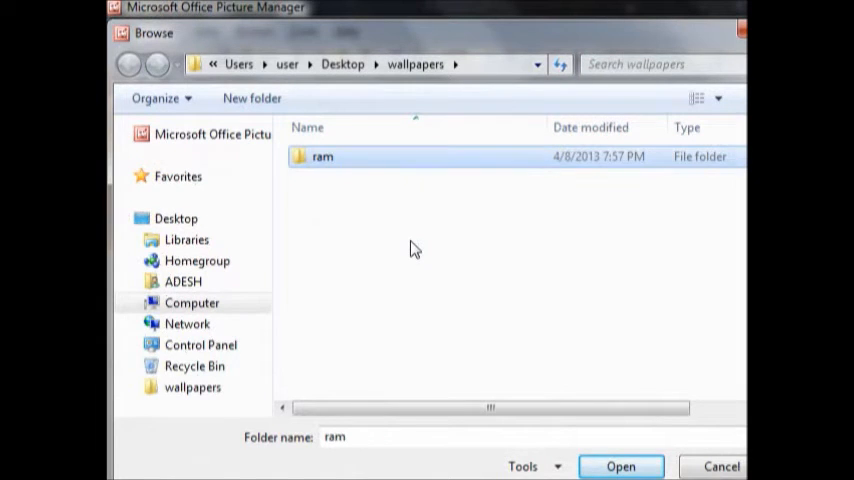
click(620, 466)
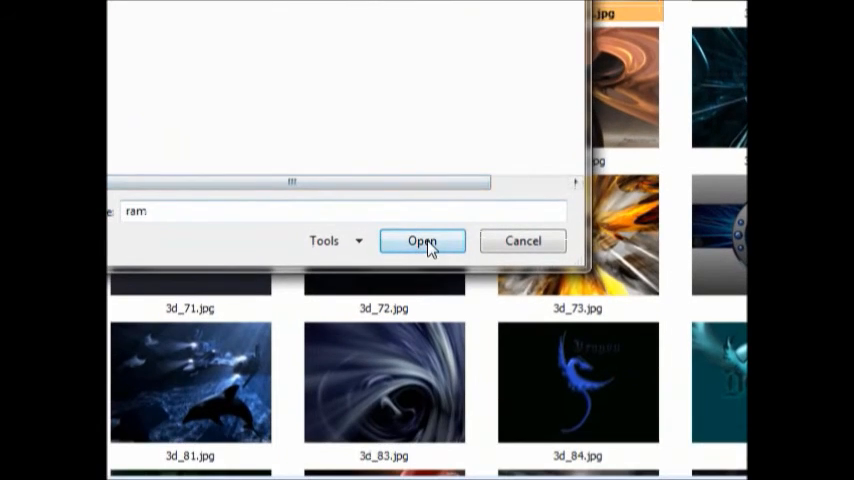
click(422, 240)
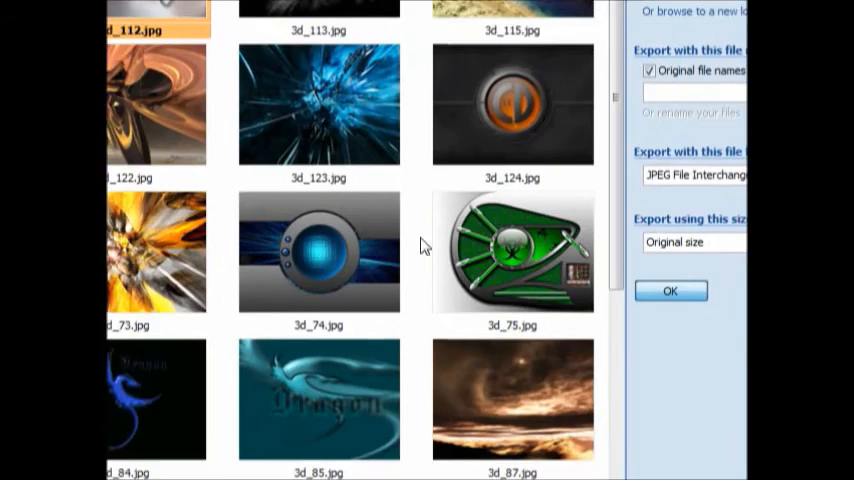
- Confirm the export of the three wallpapers to the ram folder
click(670, 291)
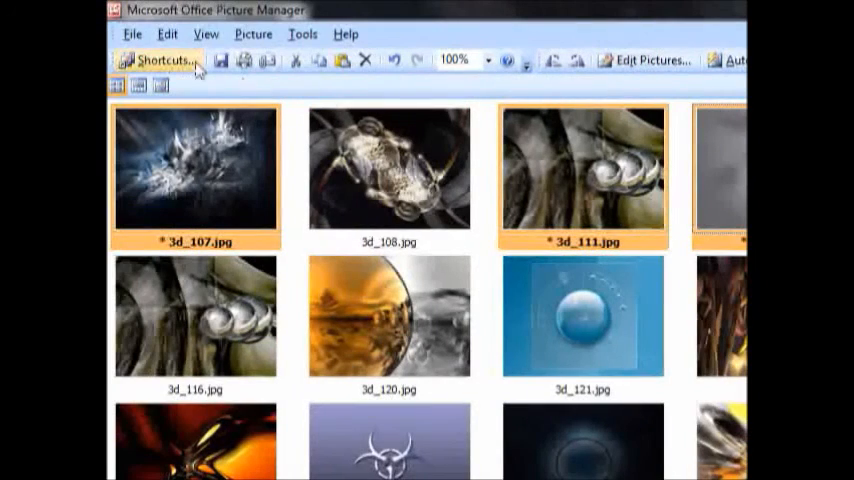
click(131, 33)
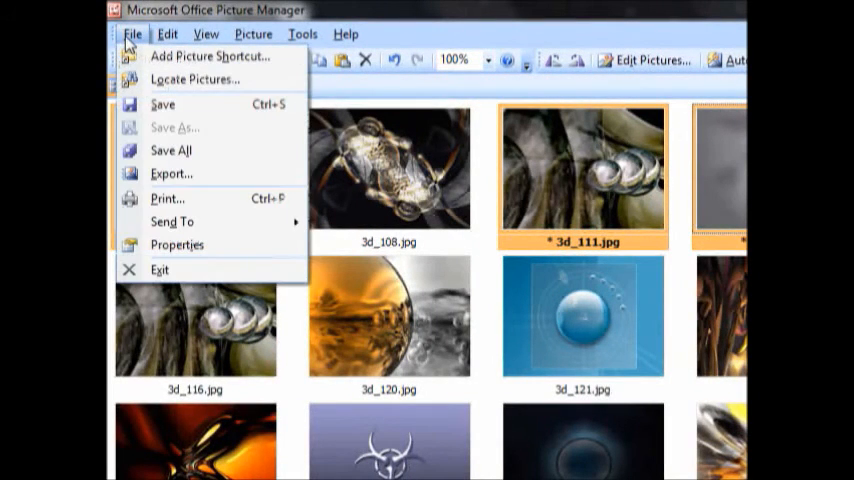